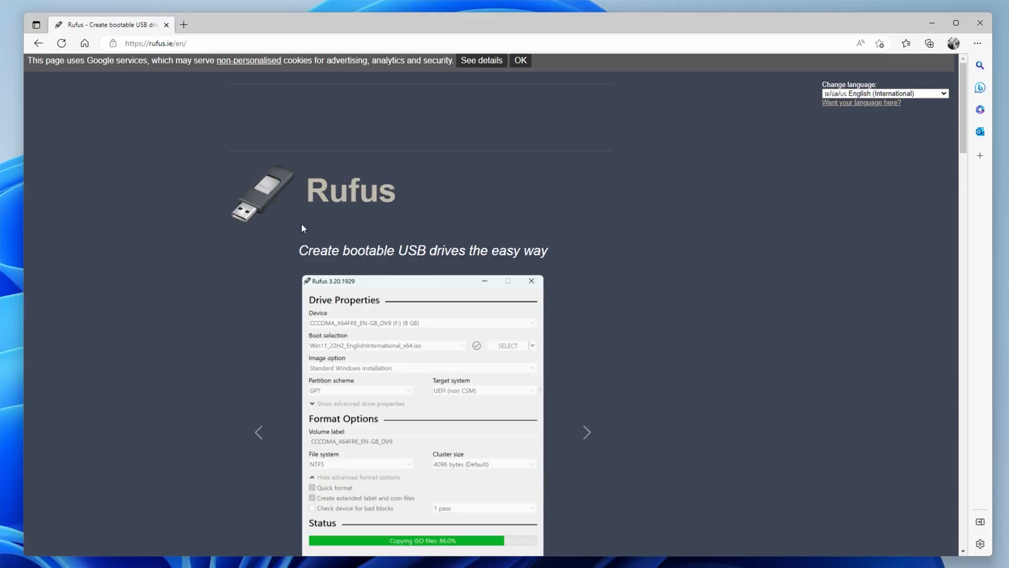
Scroll the rufus.ie page down to the Download section listing Rufus 3.21.
{"action": "scroll", "scroll_direction": "down", "scroll_amount": 3}
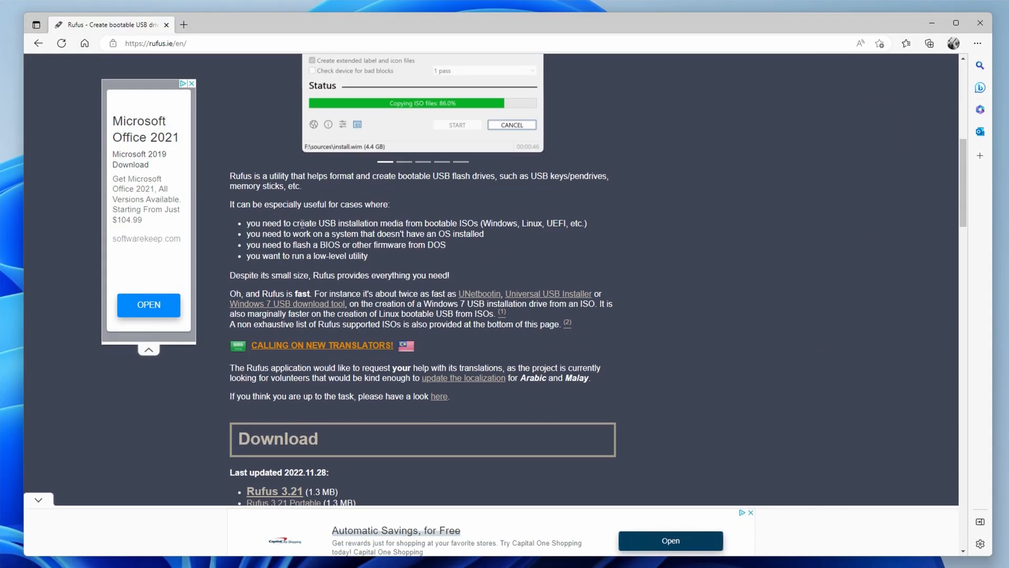
{"action": "scroll", "scroll_direction": "down", "scroll_amount": 3}
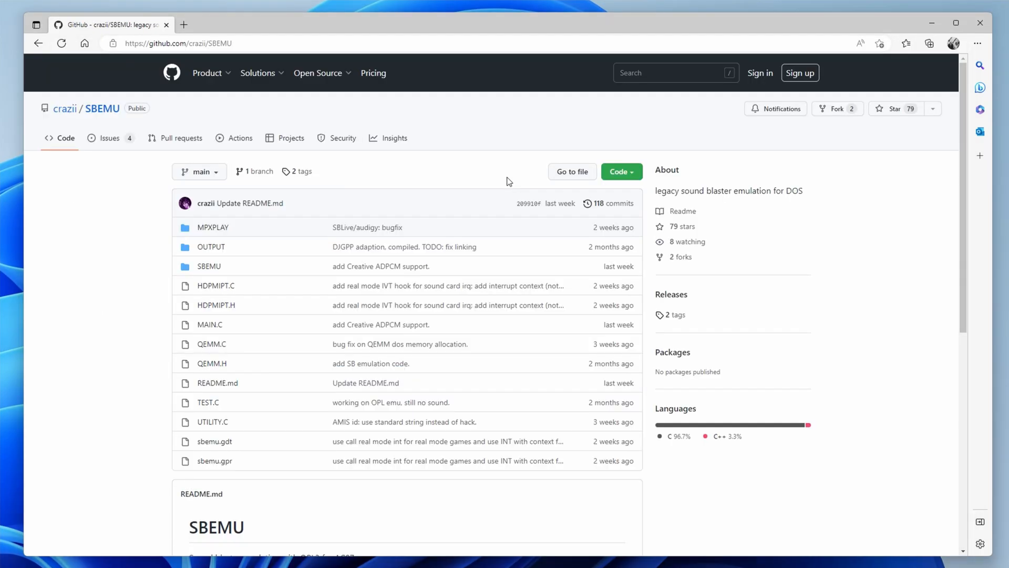
{"action": "mouse_move", "coordinate": [671, 295]}
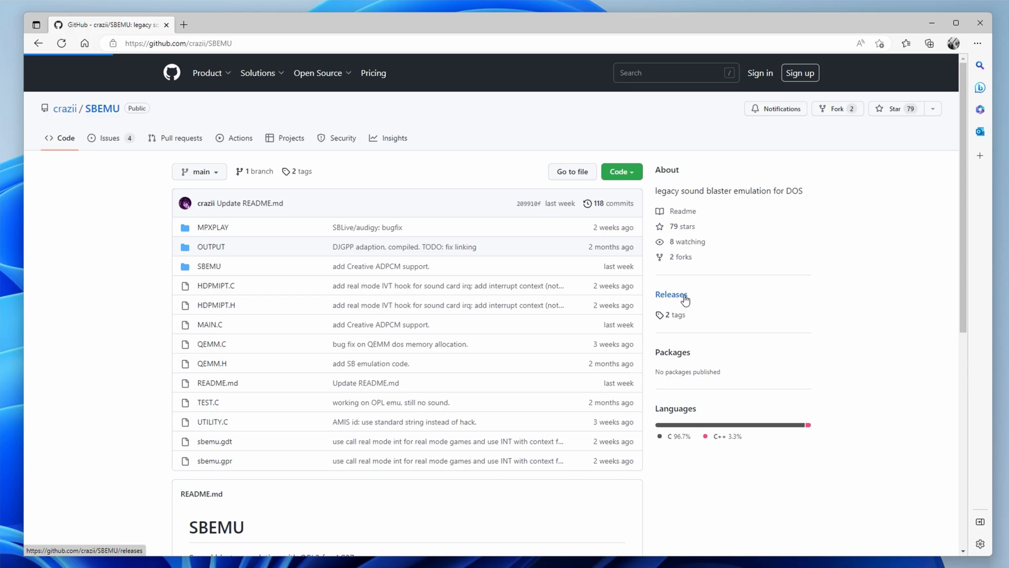
Go to the Releases page of the crazii/SBEMU repository.
{"action": "left_click", "coordinate": [670, 295]}
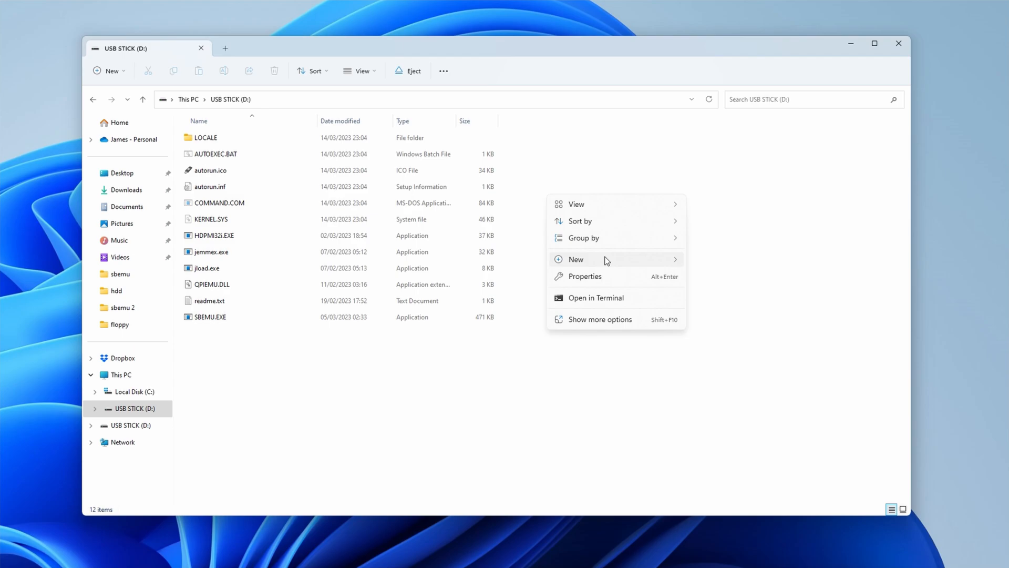
Create config.sys on the USB stick with lines 'DOS=HIGH' and 'DEVICE=jemmex.exe'.
{"action": "left_click", "coordinate": [751, 396]}
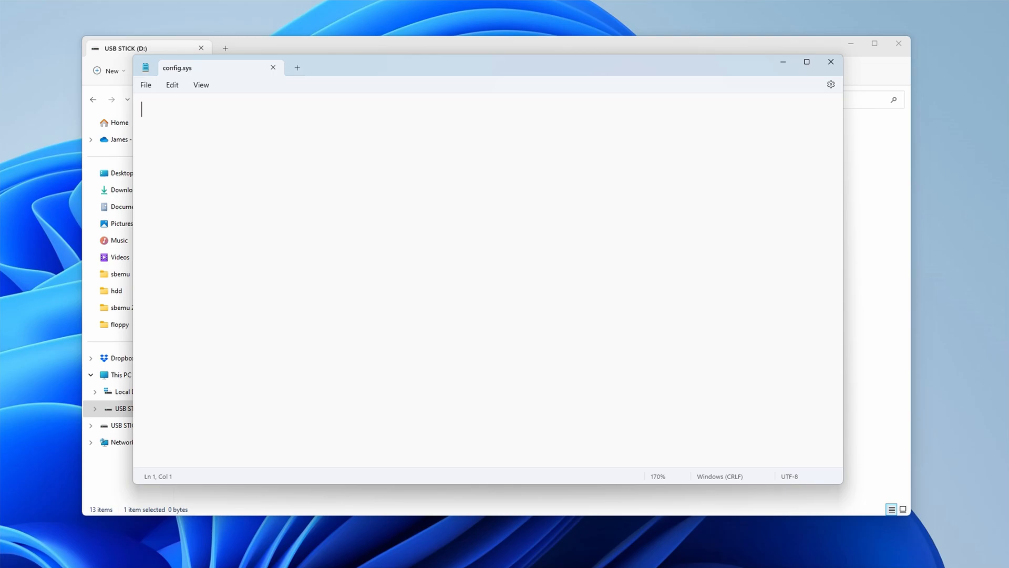
{"action": "type", "text": "DOS=HIGH"}
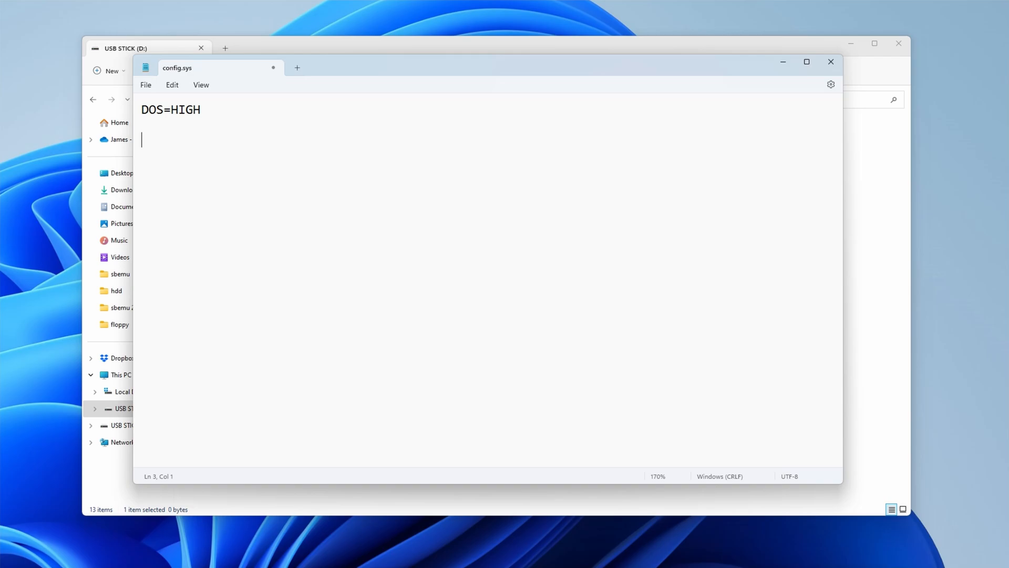
{"action": "type", "text": "DEVICE=je"}
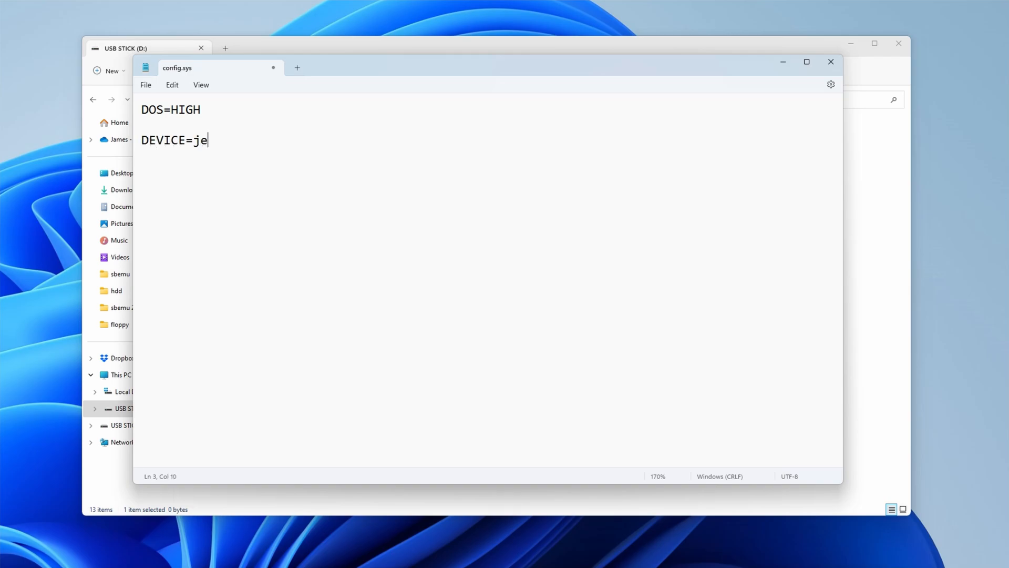
{"action": "type", "text": "mmex.exe"}
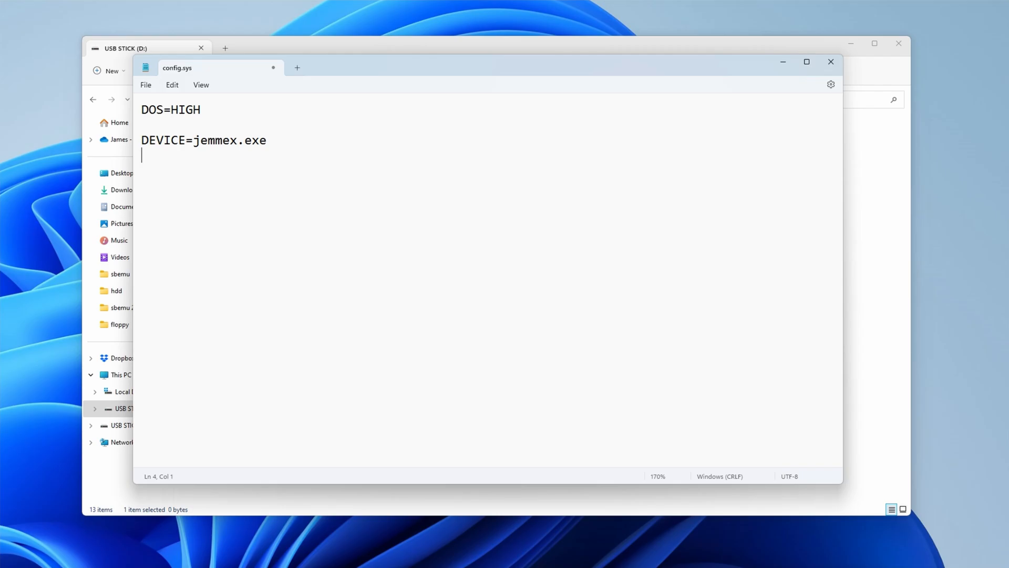
Add 'jload qpiemu.dll', 'hdpmi32i -r -x' and 'sbemu' lines to AUTOEXEC.BAT in Notepad.
{"action": "right_click", "coordinate": [215, 154]}
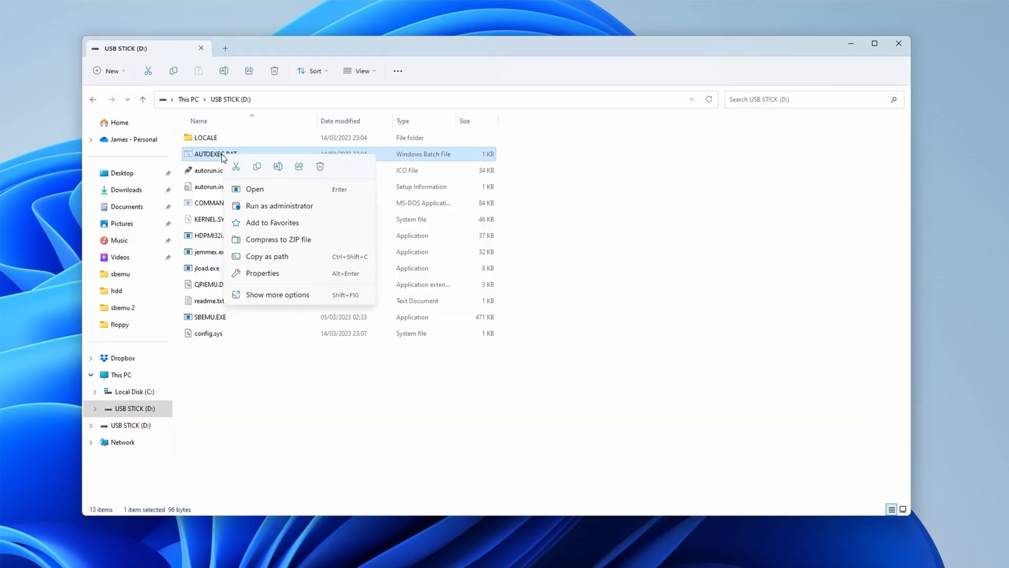
{"action": "left_click", "coordinate": [254, 188]}
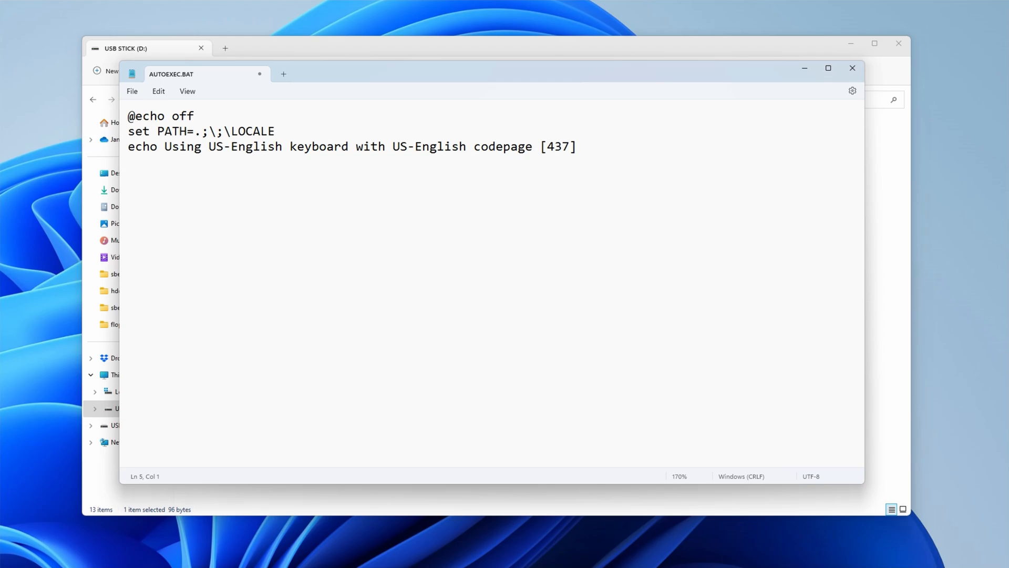
{"action": "type", "text": "jload"}
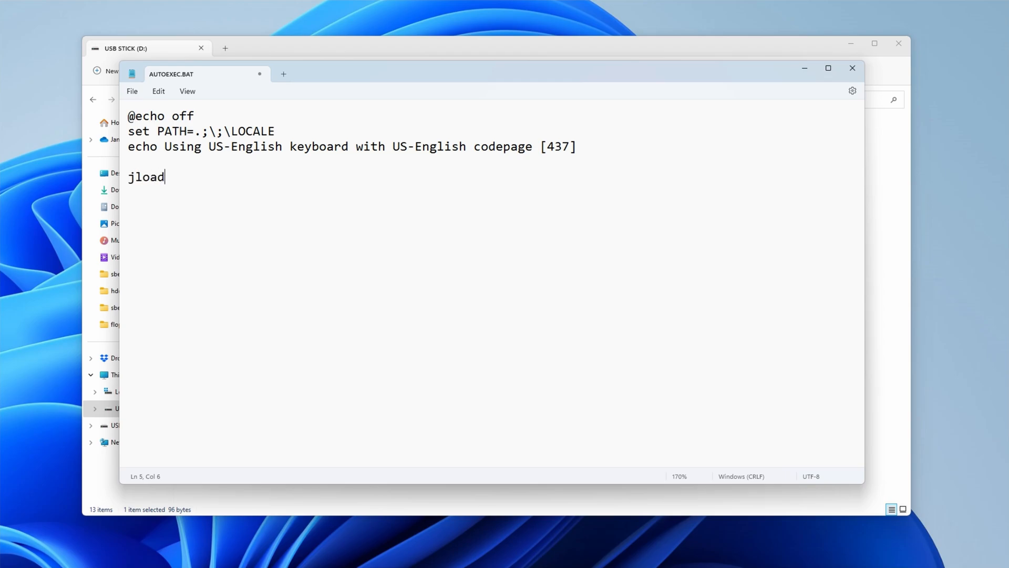
{"action": "type", "text": "qpi"}
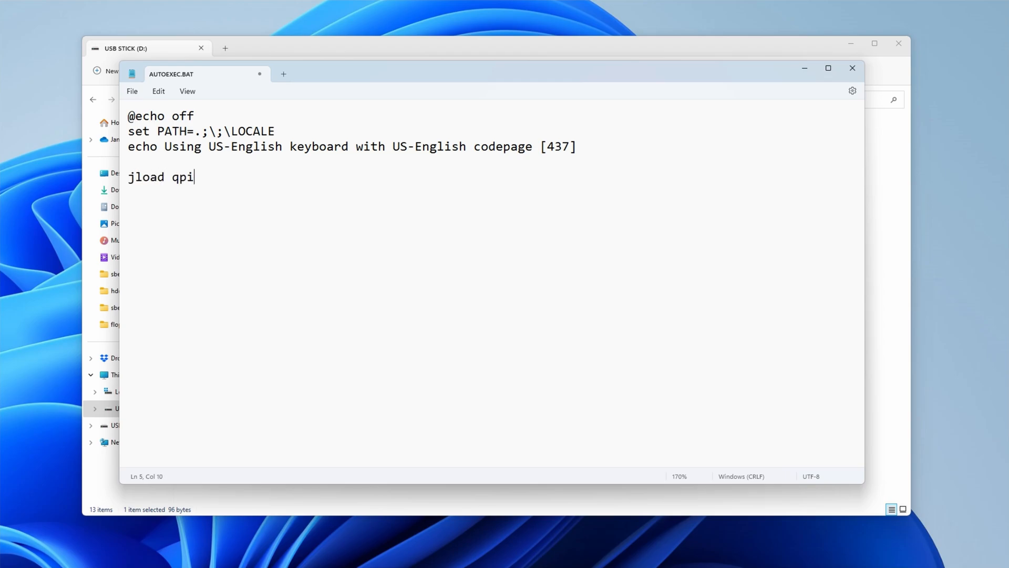
{"action": "type", "text": "emu.dll"}
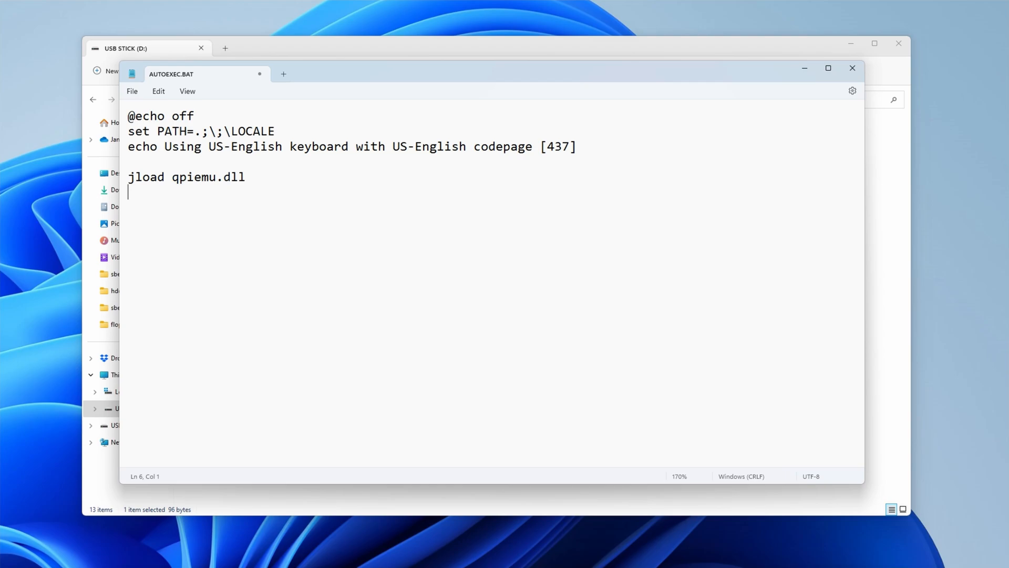
{"action": "type", "text": "hd"}
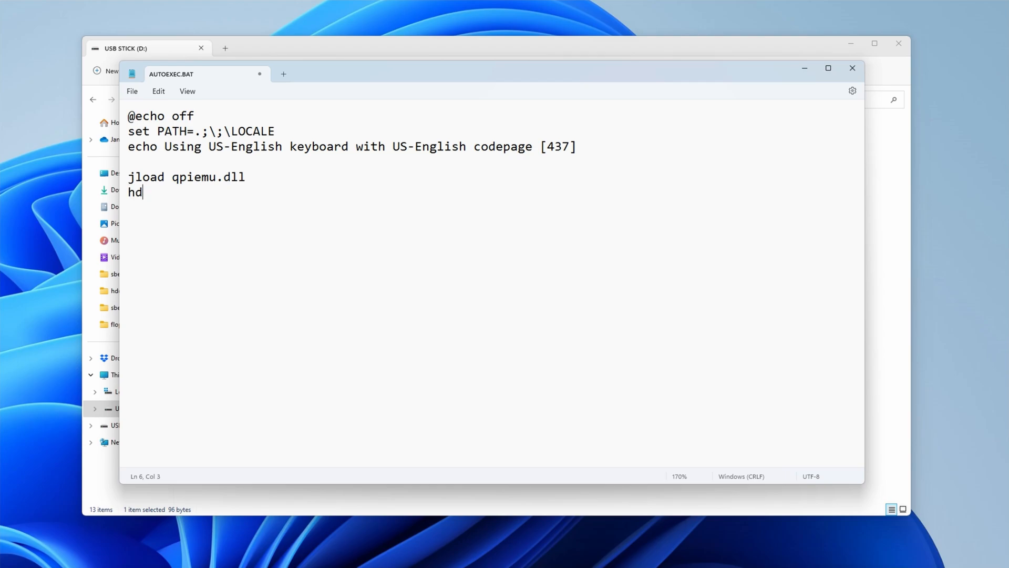
{"action": "type", "text": "pmi32"}
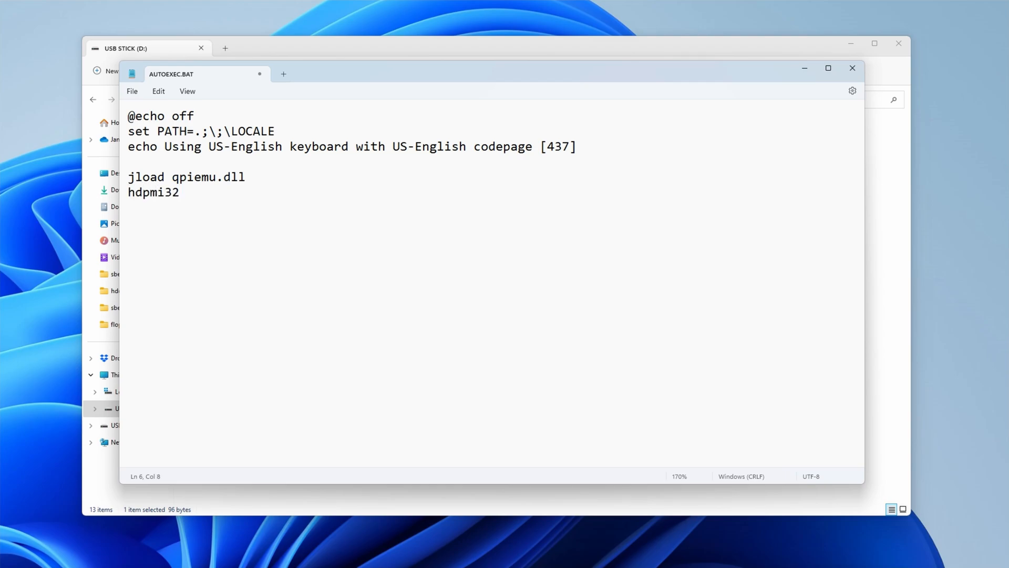
{"action": "type", "text": "i -r -x"}
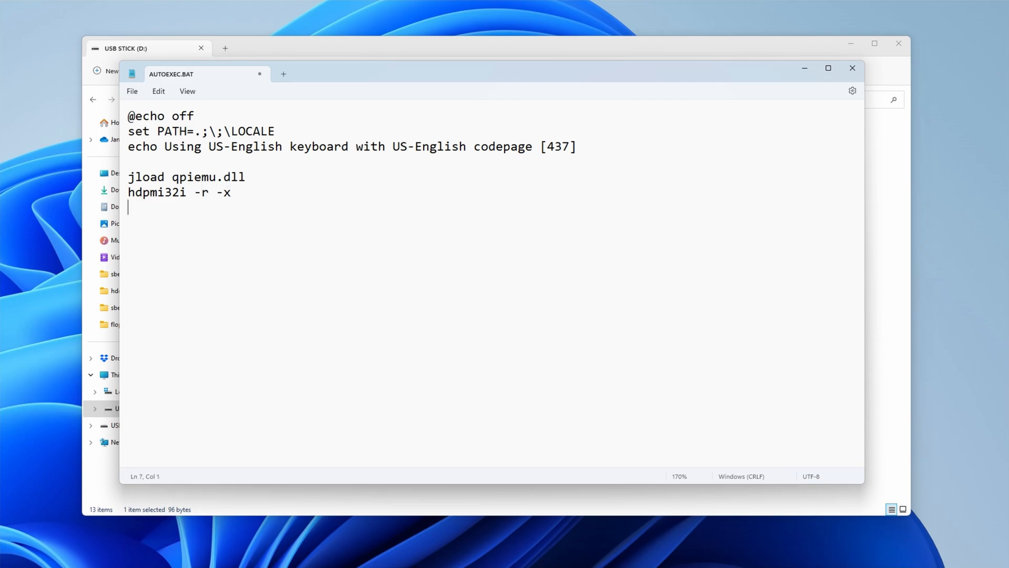
{"action": "type", "text": "sbemu"}
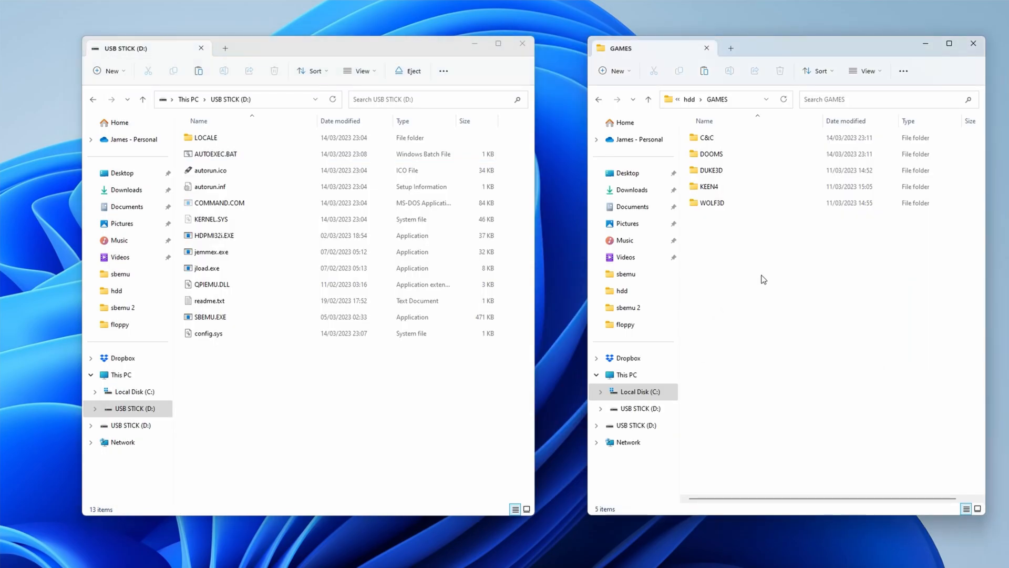
{"action": "mouse_move", "coordinate": [762, 267]}
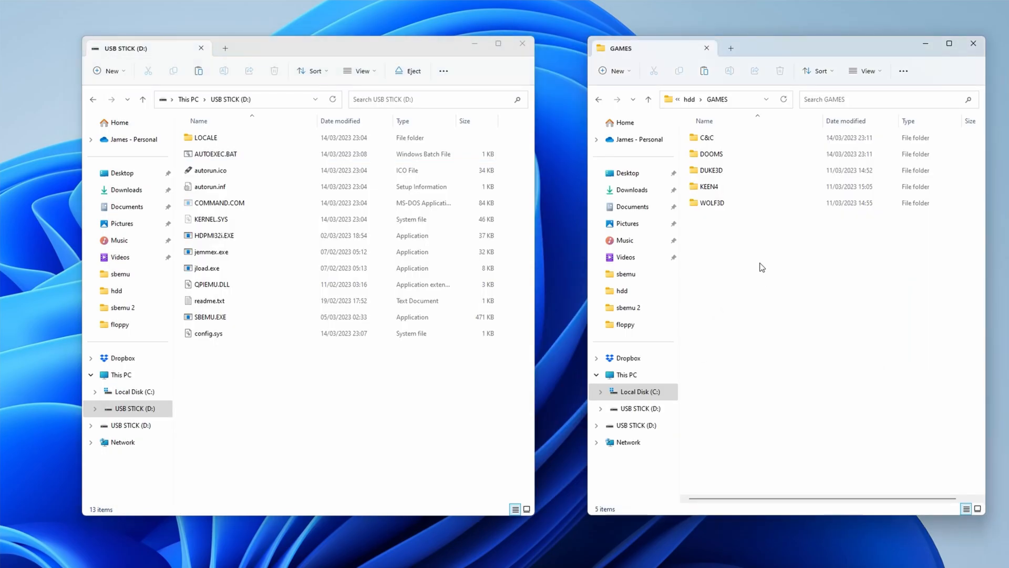
Select and copy the C&C, DOOMS, DUKE3D, KEEN4 and WOLF3D game folders.
{"action": "key", "text": "ctrl+a"}
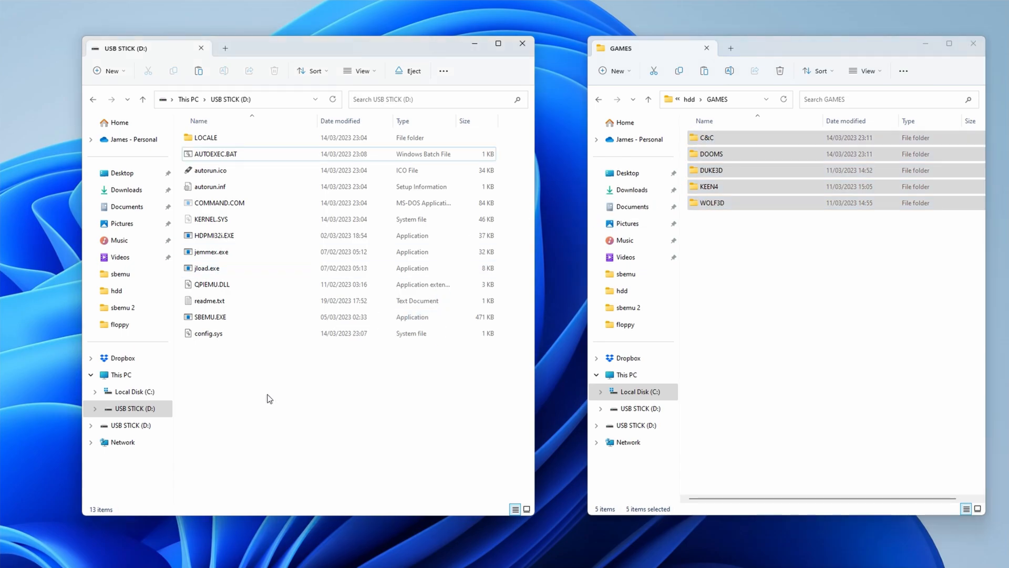
{"action": "key", "text": "ctrl+v"}
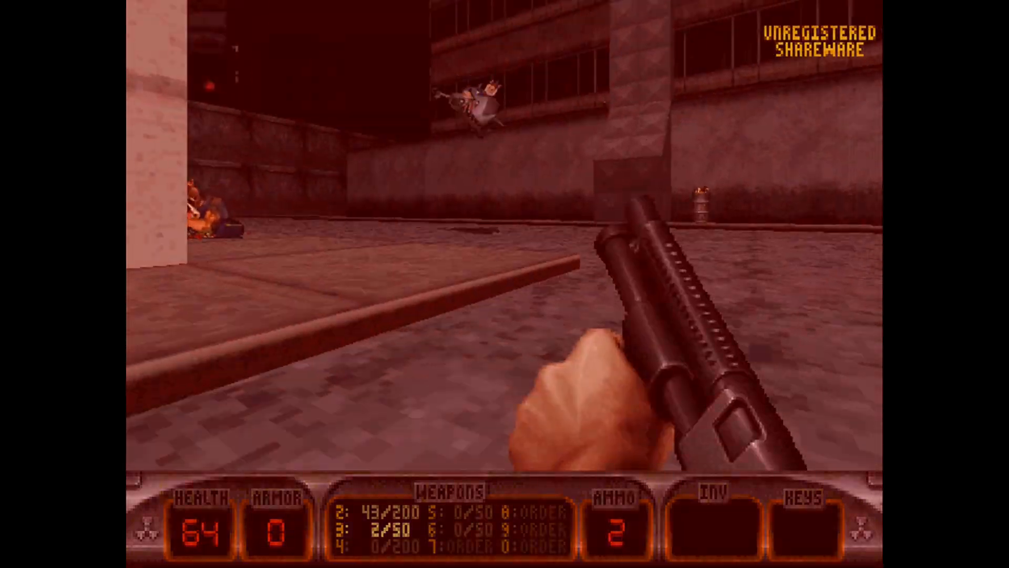
Fire the shotgun at enemies on the Duke Nukem 3D city street level.
{"action": "left_click", "coordinate": [504, 284]}
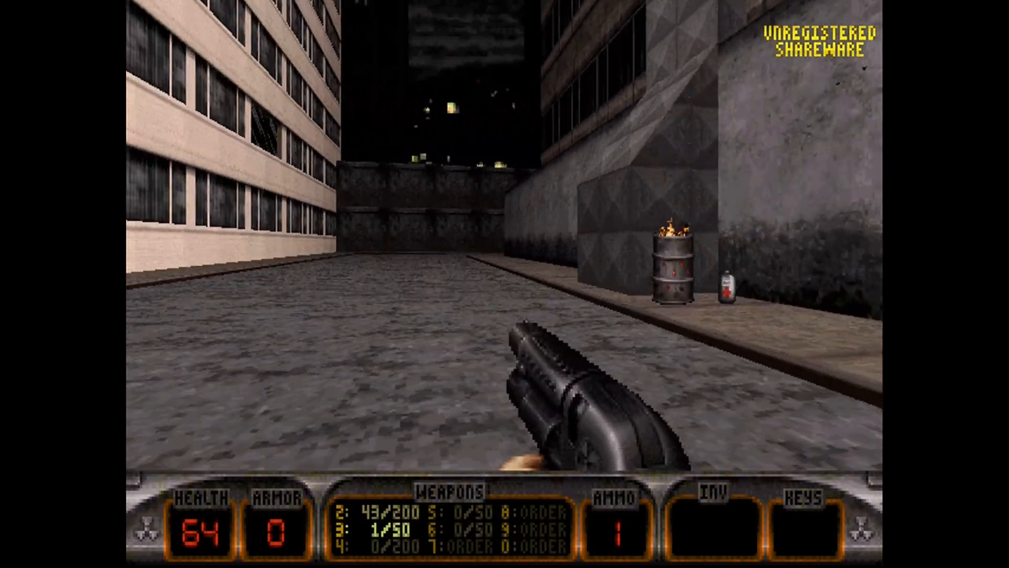